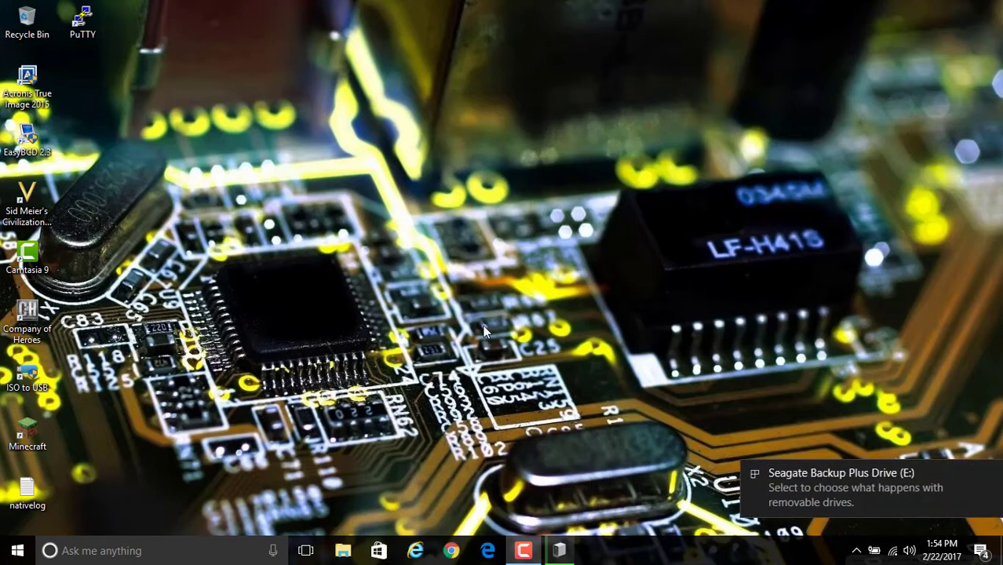
Launch File Explorer from the Start menu and locate the Seagate Backup Plus drive under This PC
right_click(483, 329)
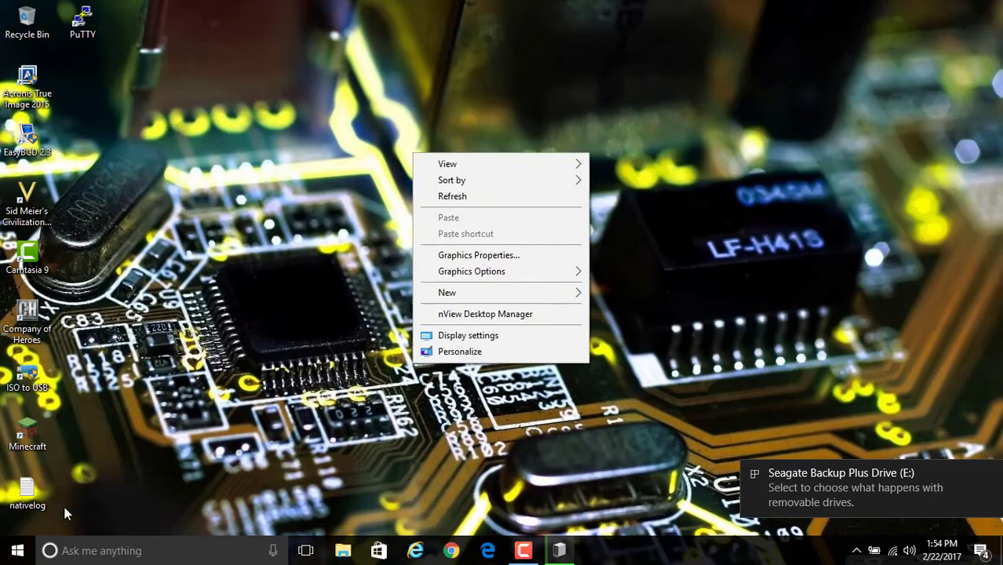
left_click(17, 549)
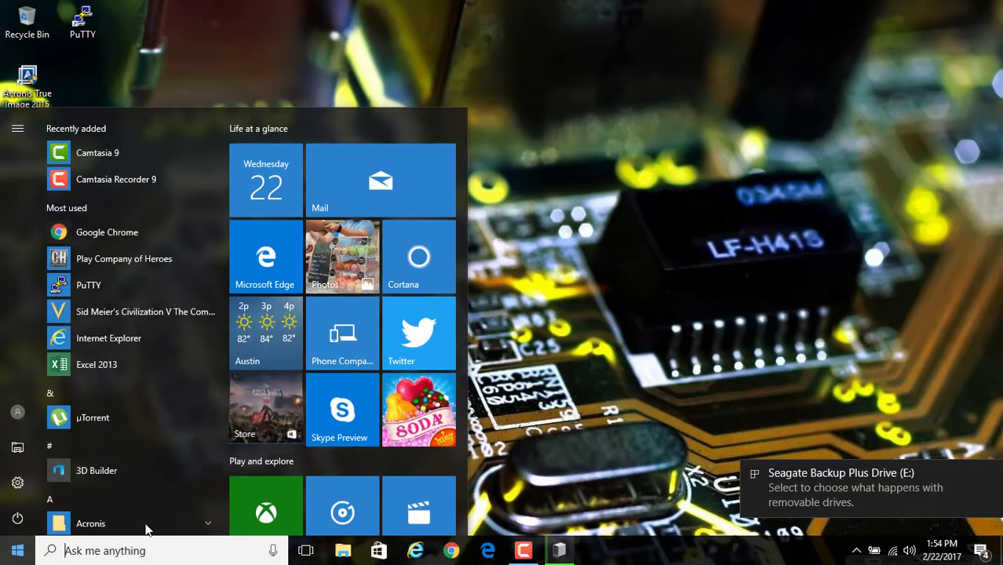
left_click(342, 549)
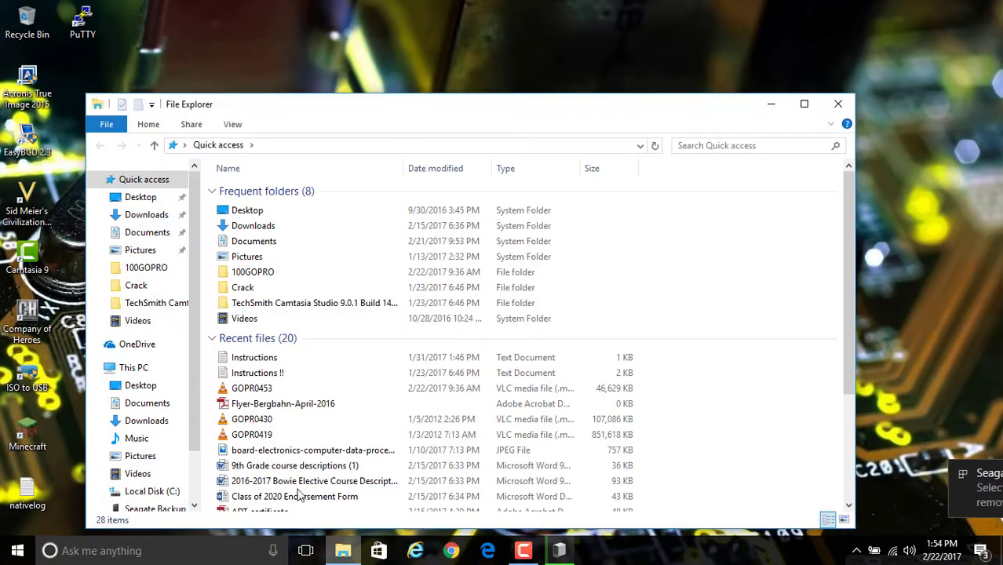
scroll("down", 3)
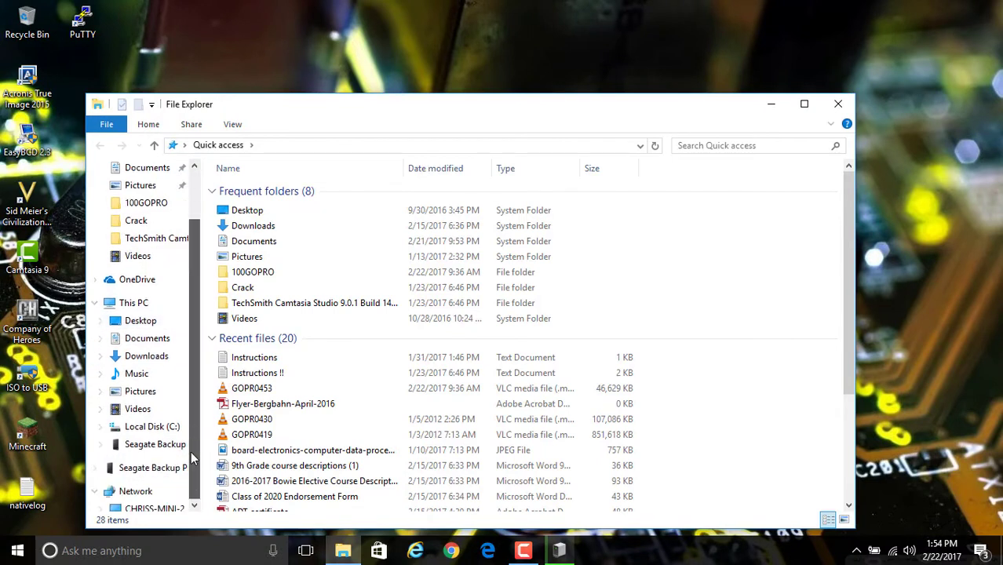
Show Properties for Seagate Backup Plus Drive (E:), confirming NTFS file system and 1.81 TB capacity
left_click(182, 442)
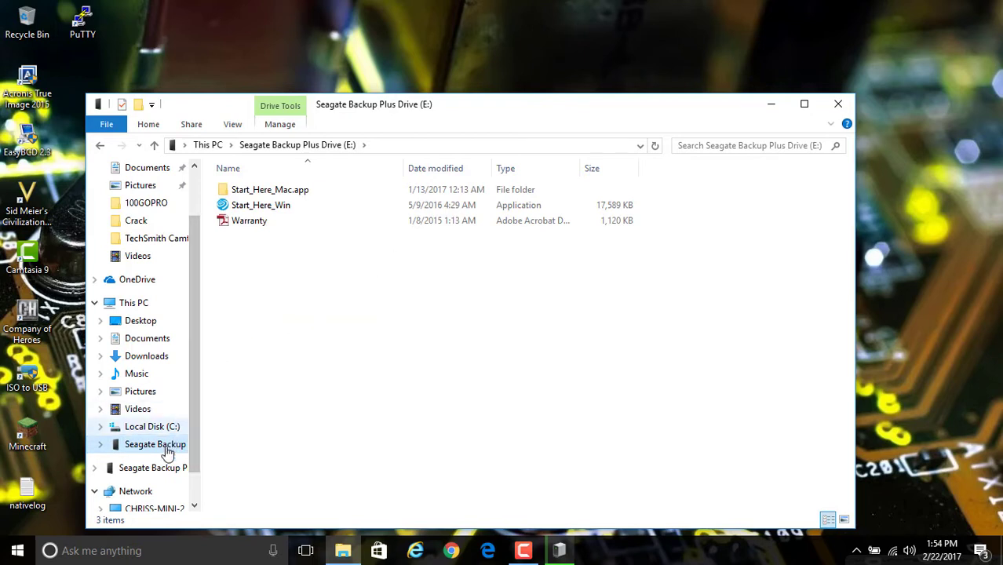
mouse_move(154, 444)
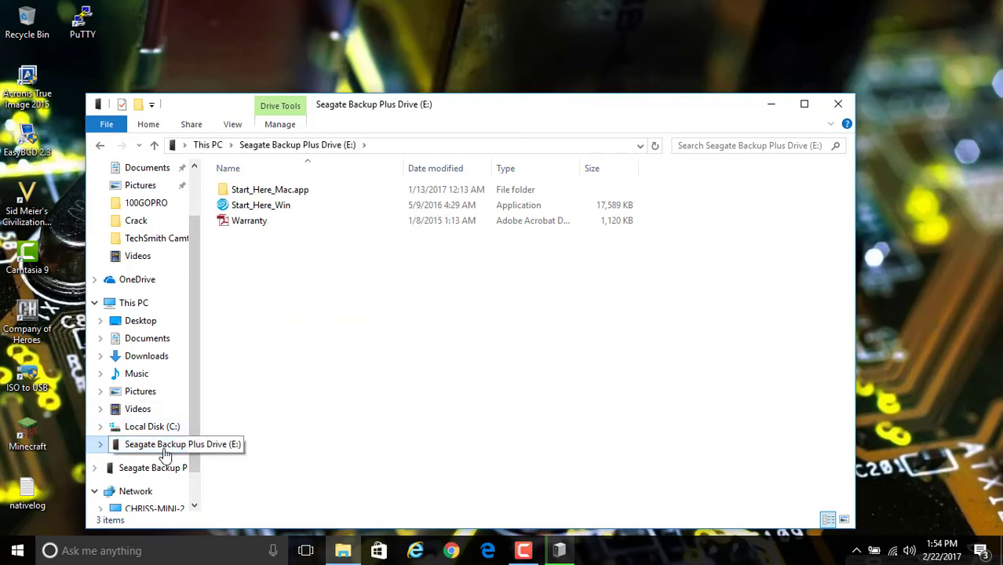
left_click(101, 443)
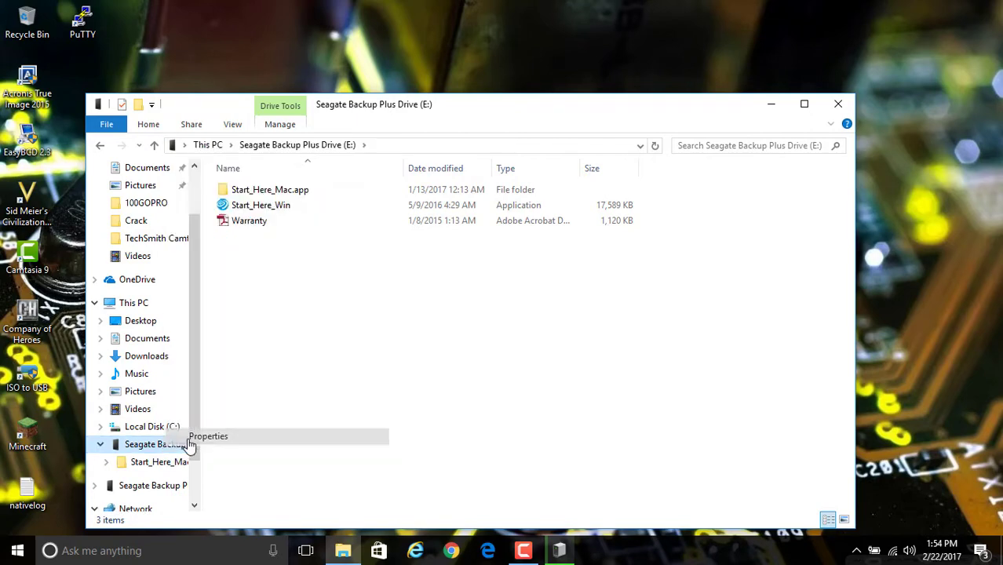
left_click(208, 436)
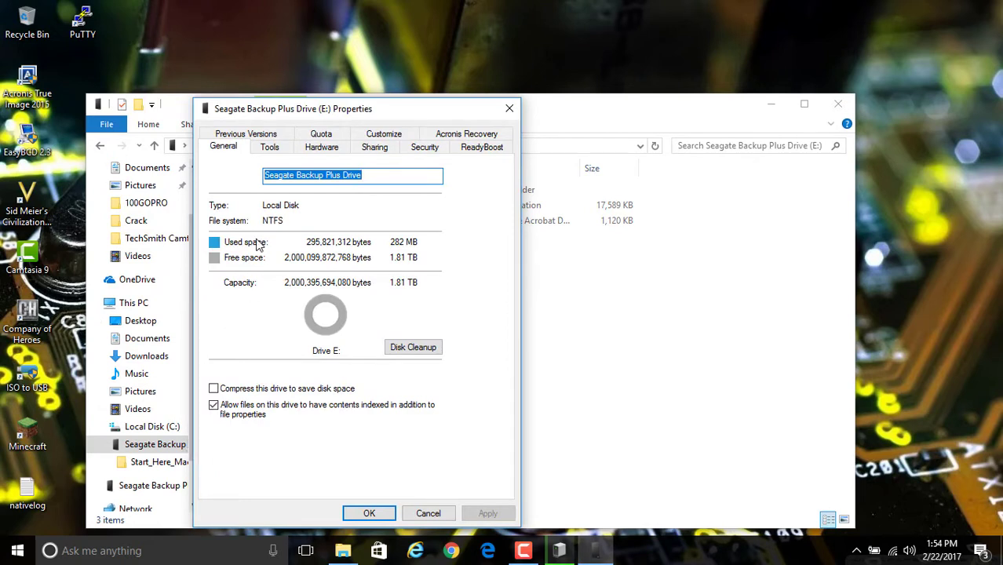
mouse_move(263, 232)
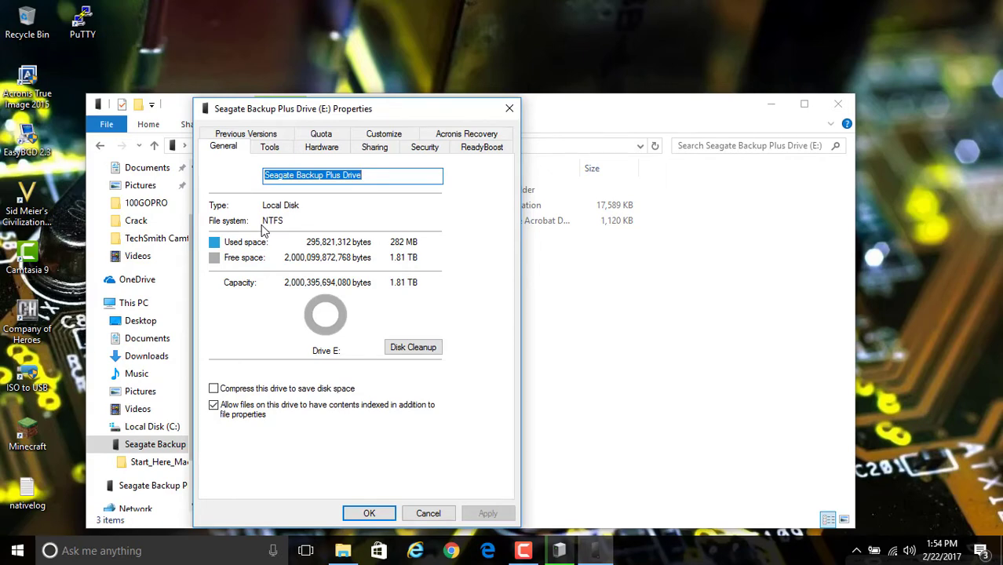
mouse_move(380, 401)
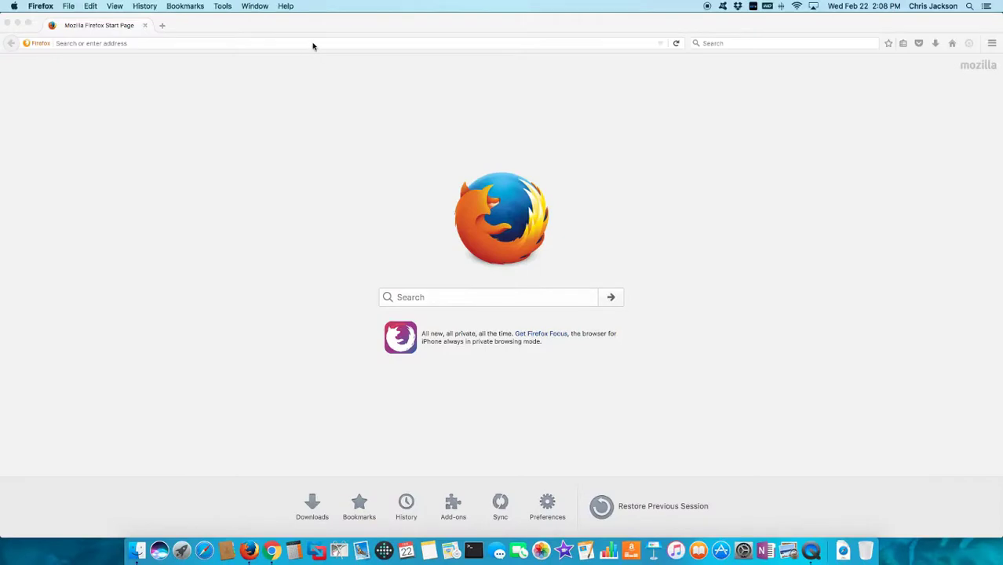
left_click(313, 44)
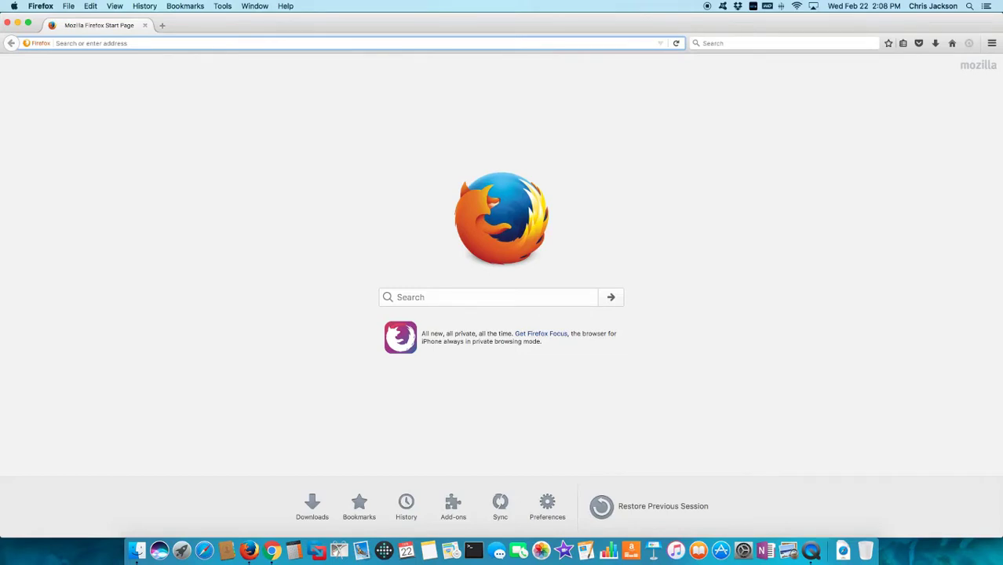
type("www.seagate.com")
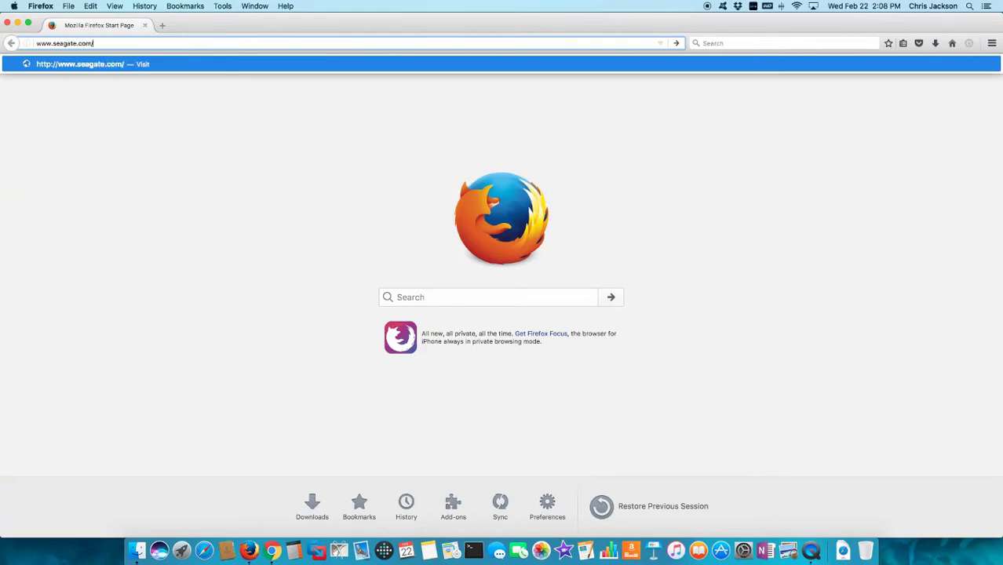
type("/paragon/?cmpid=friendly-_-paragon")
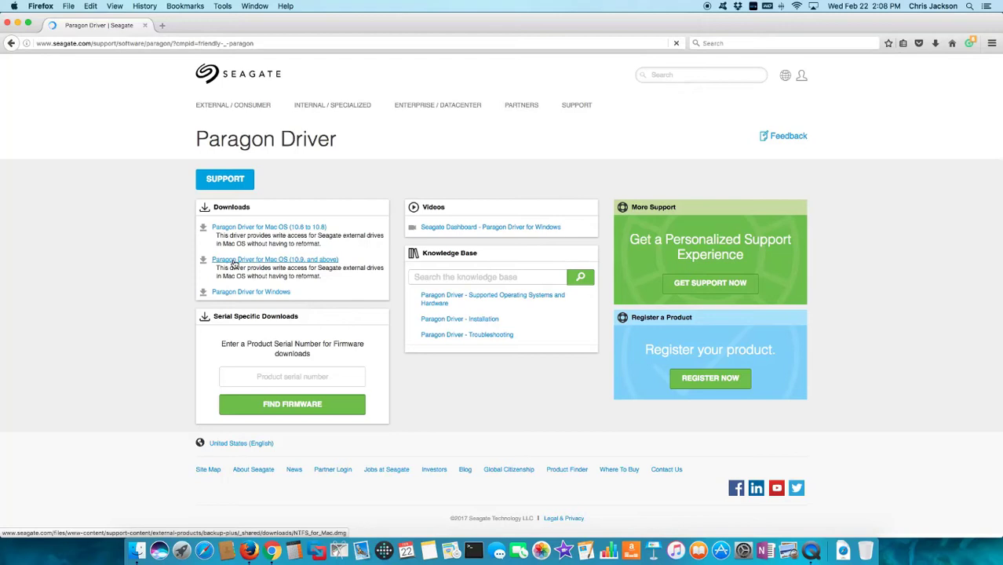
Download the Paragon Driver for Mac OS 10.9 and above and launch the downloaded file
left_click(274, 259)
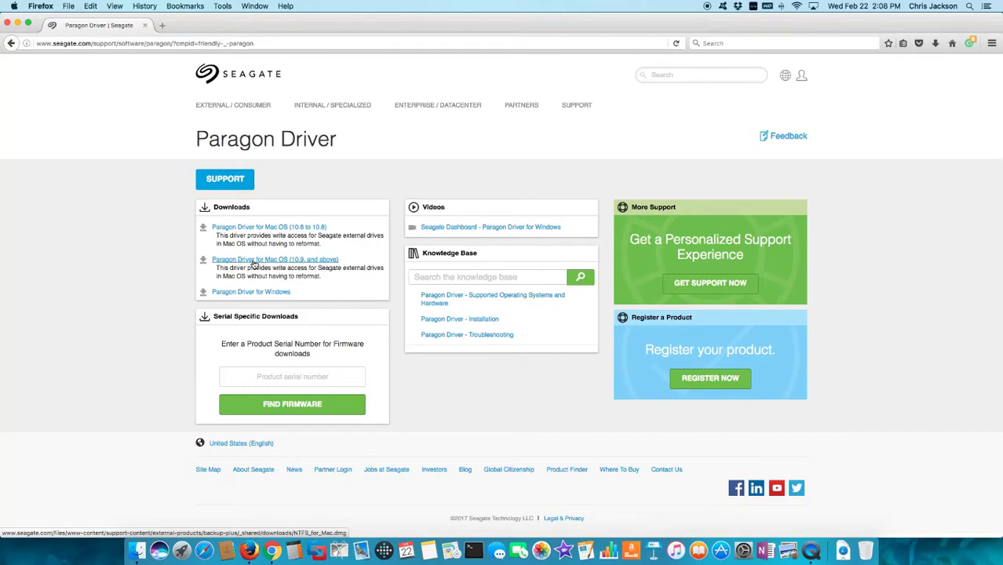
left_click(274, 259)
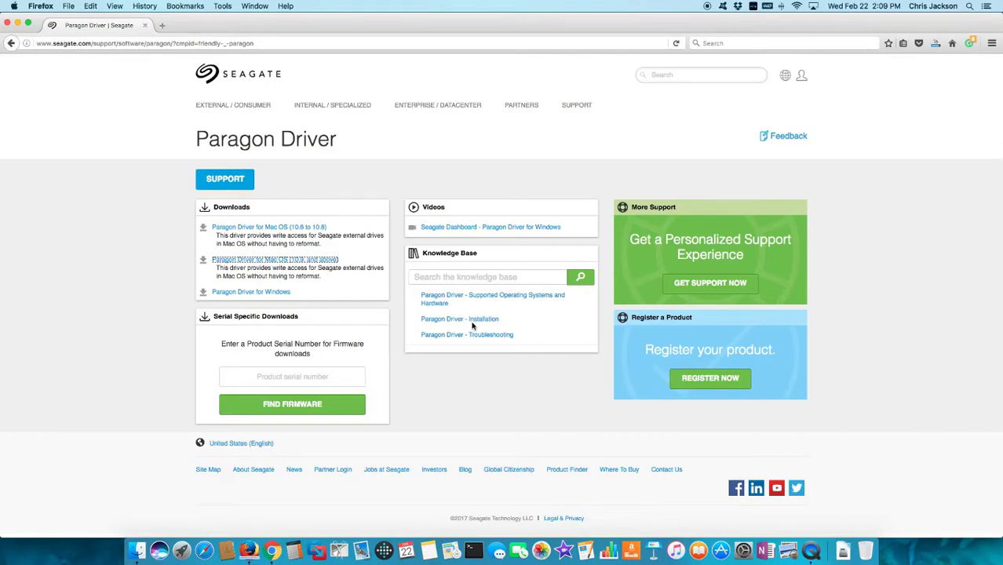
mouse_move(437, 104)
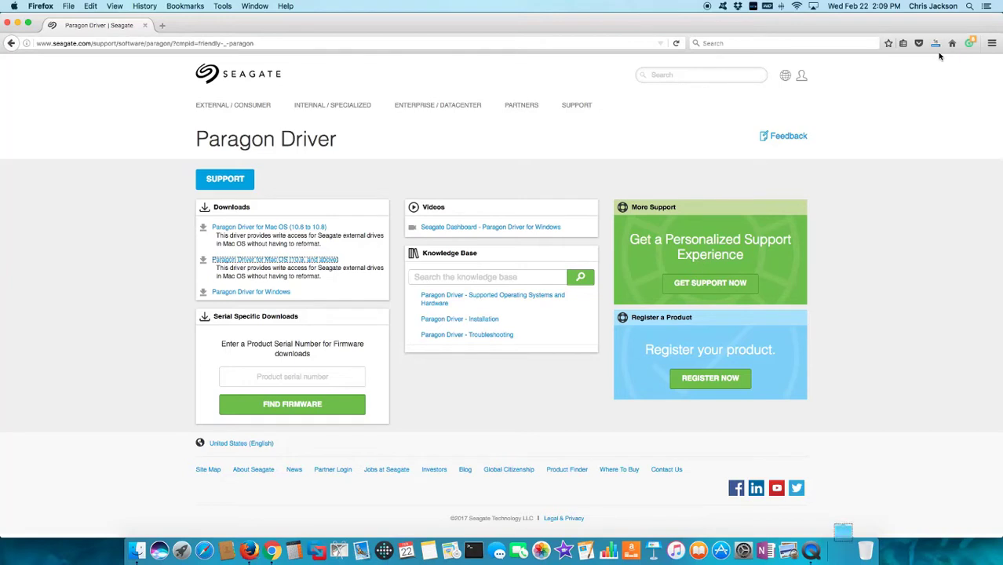
left_click(277, 259)
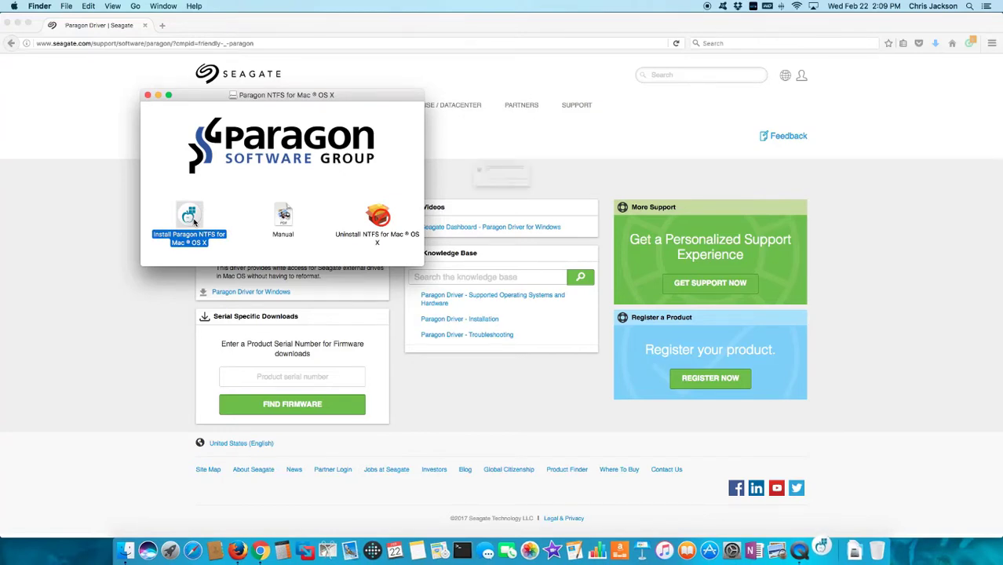
mouse_move(615, 220)
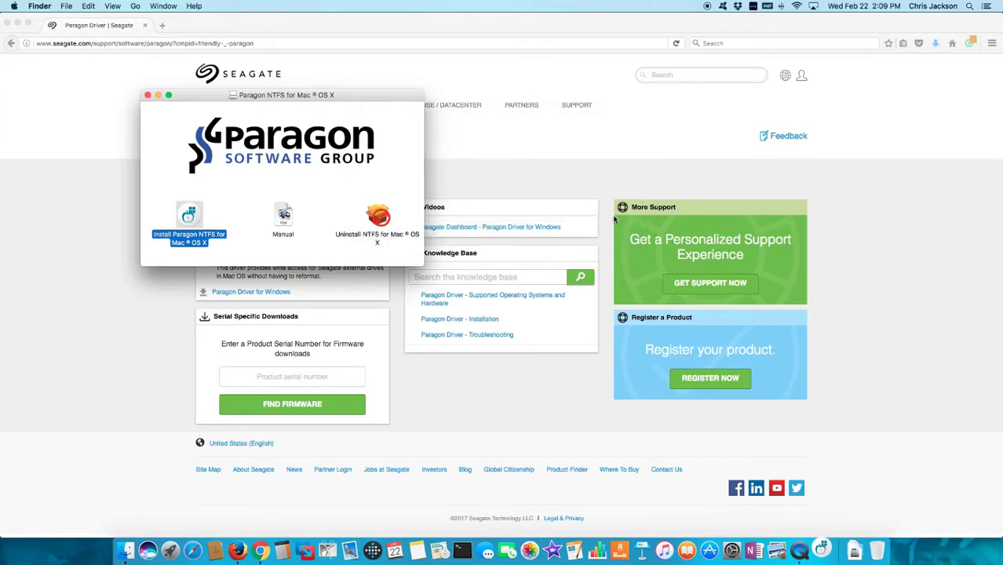
Install Paragon NTFS for Mac OS X, authorizing with the account password, and close the disk image window
double_click(188, 215)
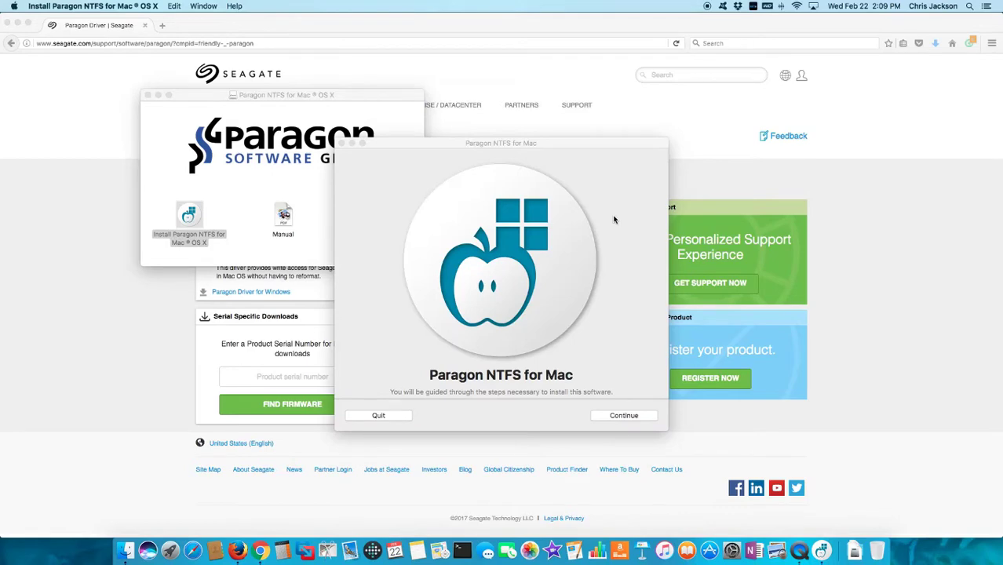
left_click(623, 414)
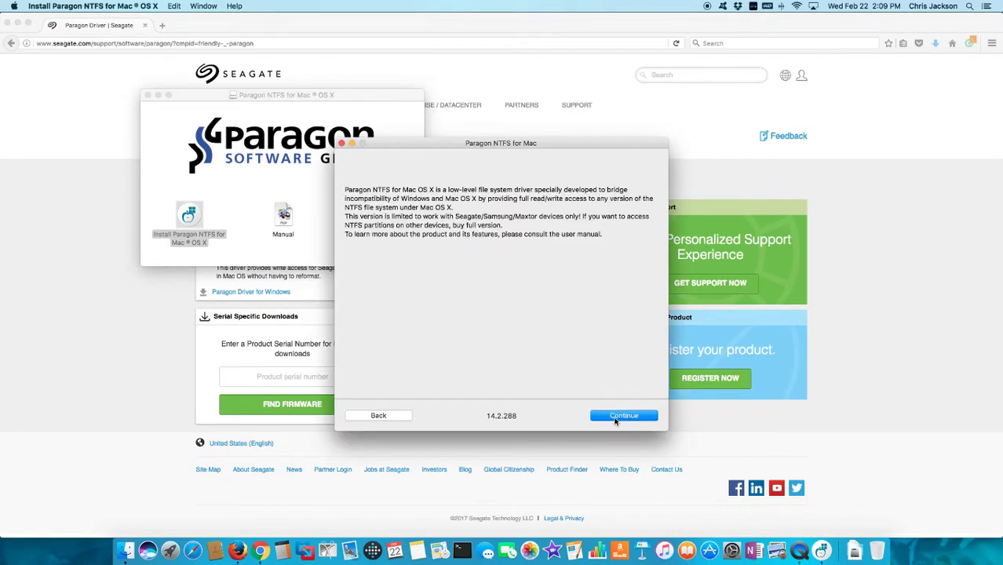
left_click(623, 414)
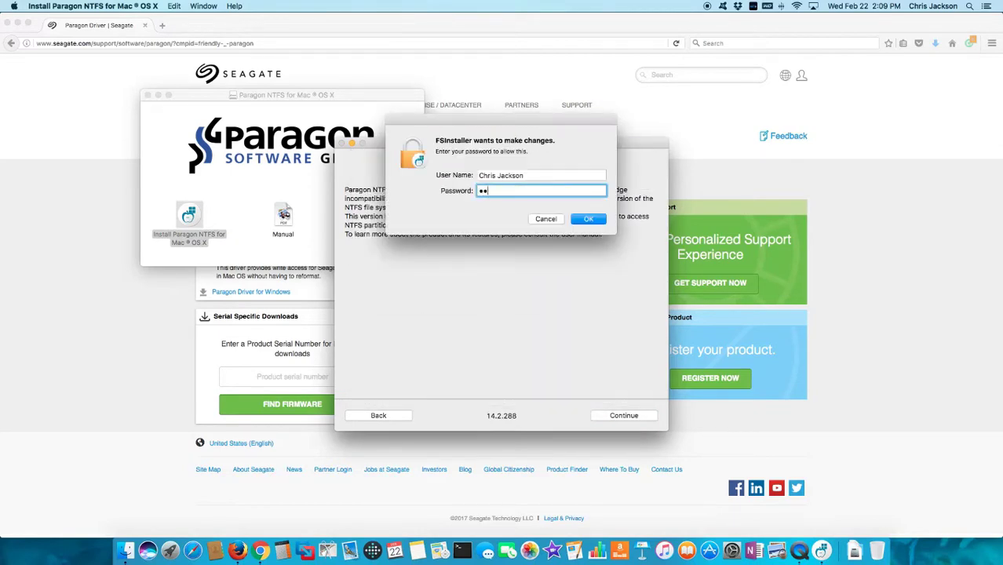
left_click(587, 218)
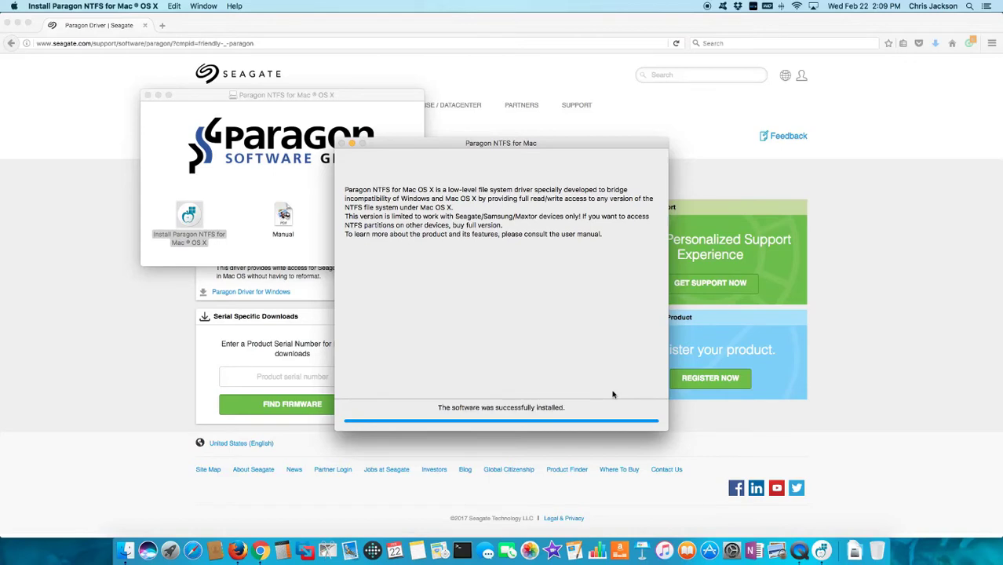
mouse_move(585, 388)
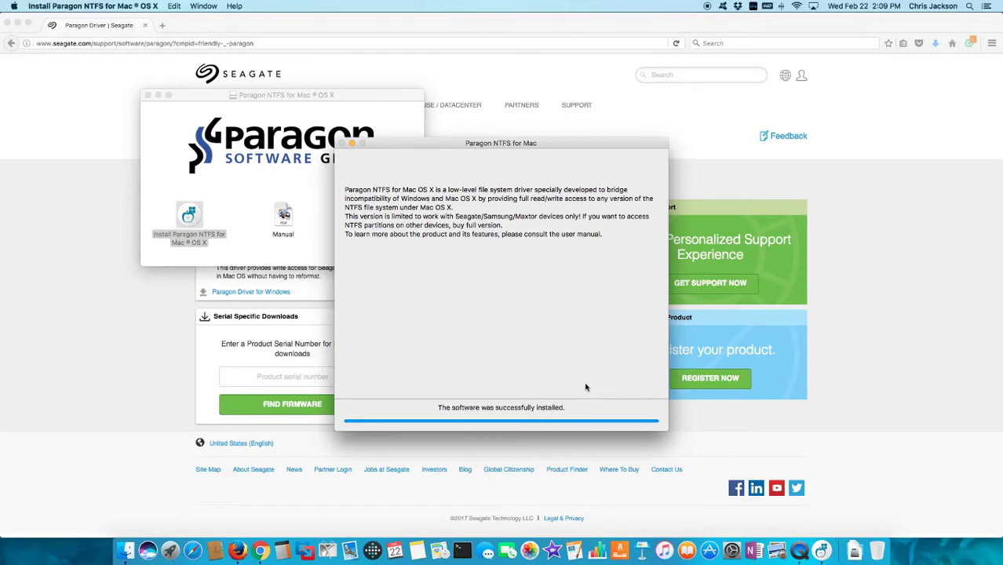
mouse_move(521, 364)
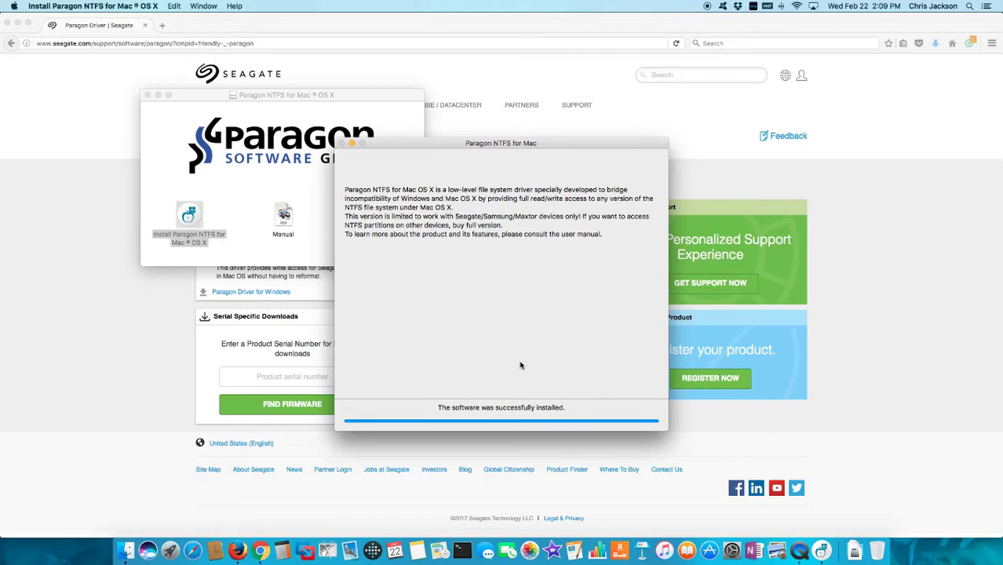
mouse_move(439, 295)
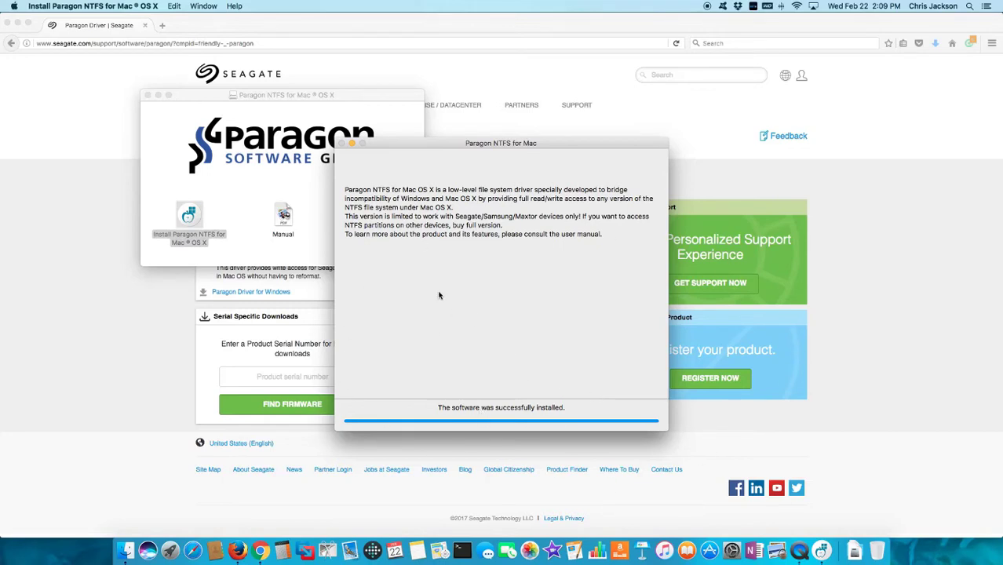
mouse_move(405, 234)
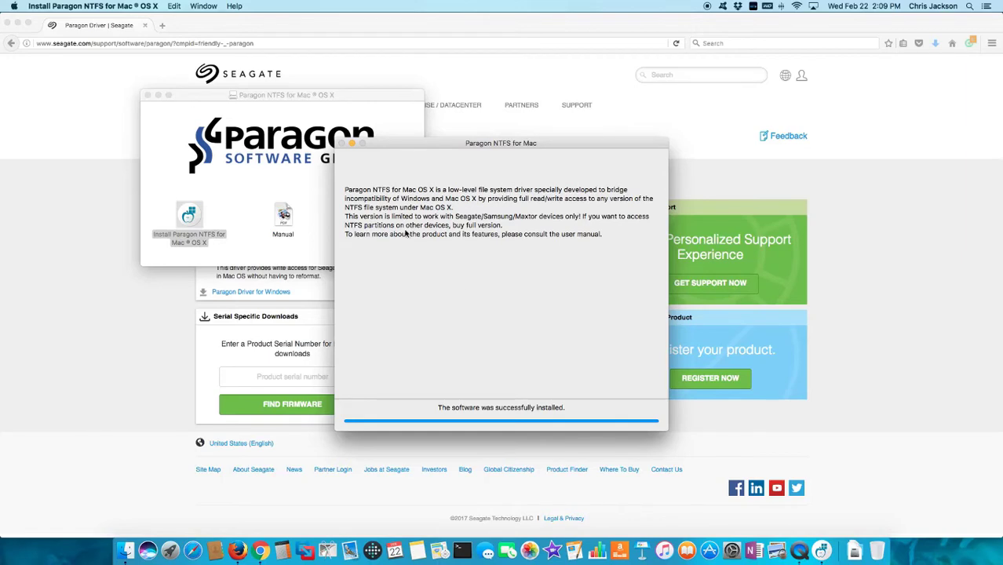
left_click(93, 6)
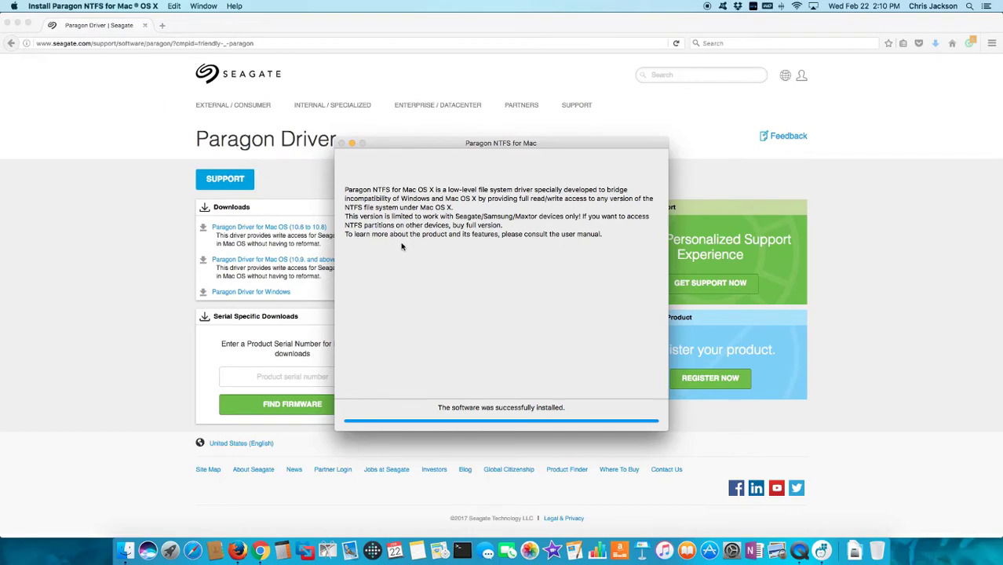
mouse_move(411, 273)
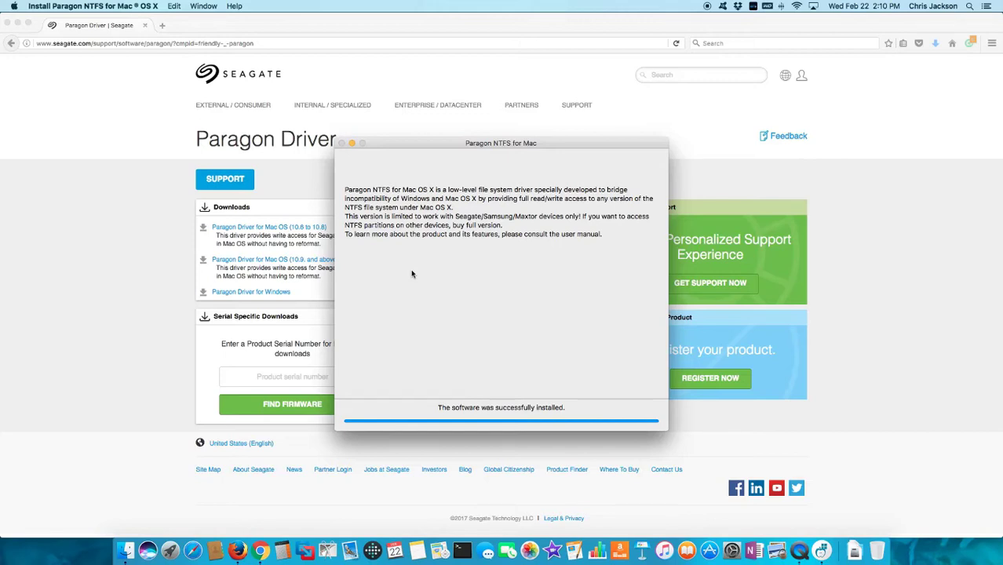
mouse_move(368, 160)
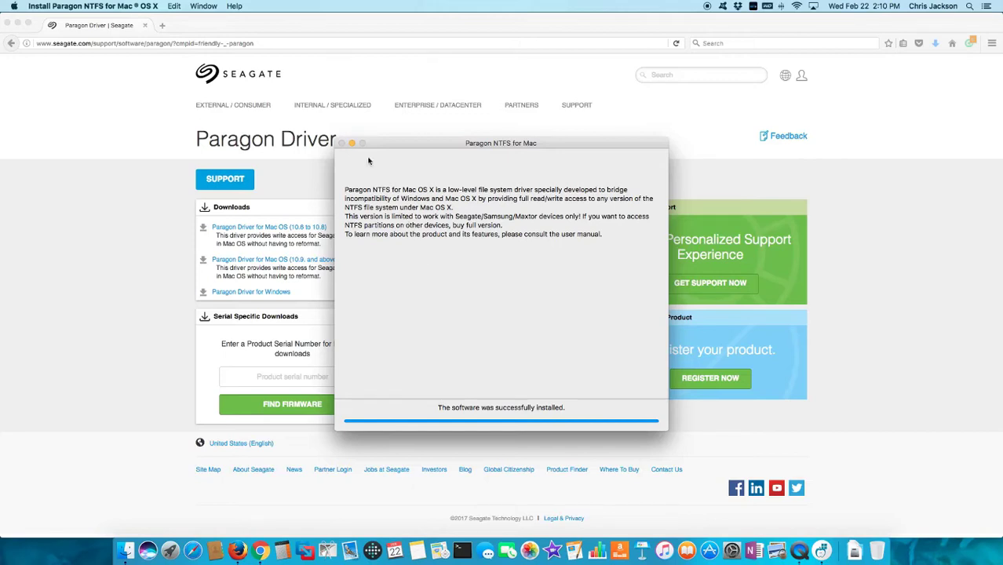
Dismiss the finished installer and browse the mounted Seagate Backup Plus Drive in Finder
left_click(342, 143)
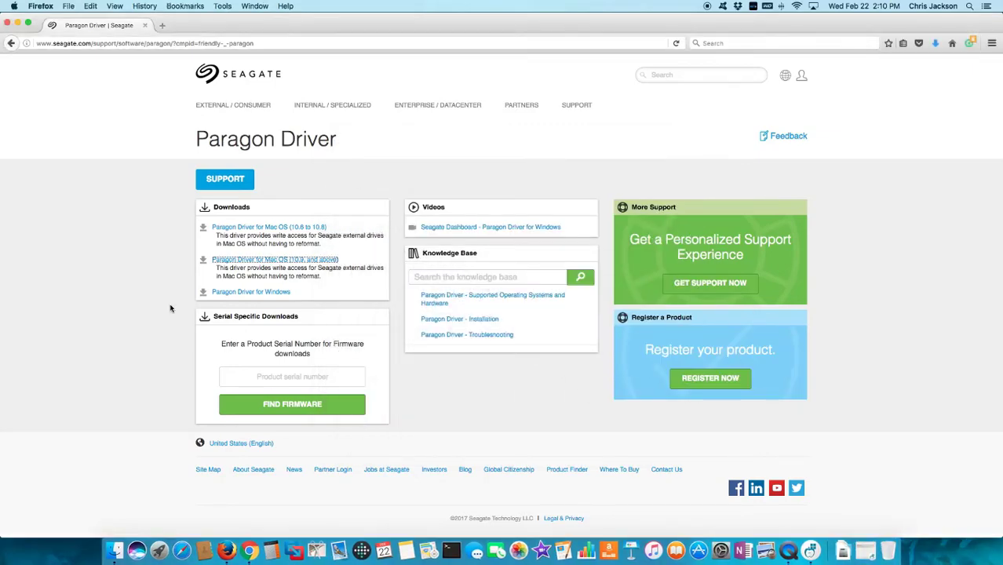
mouse_move(115, 549)
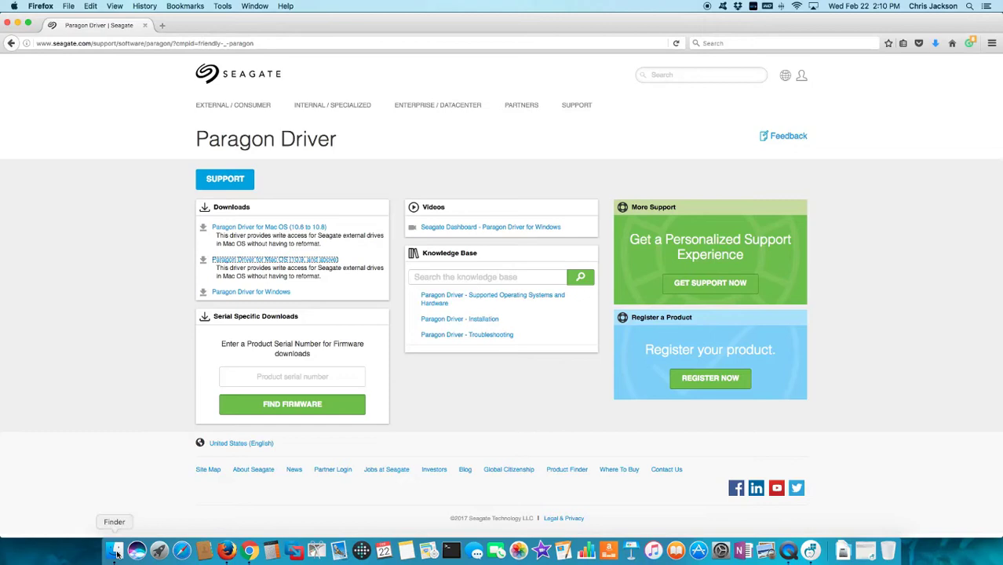
left_click(114, 549)
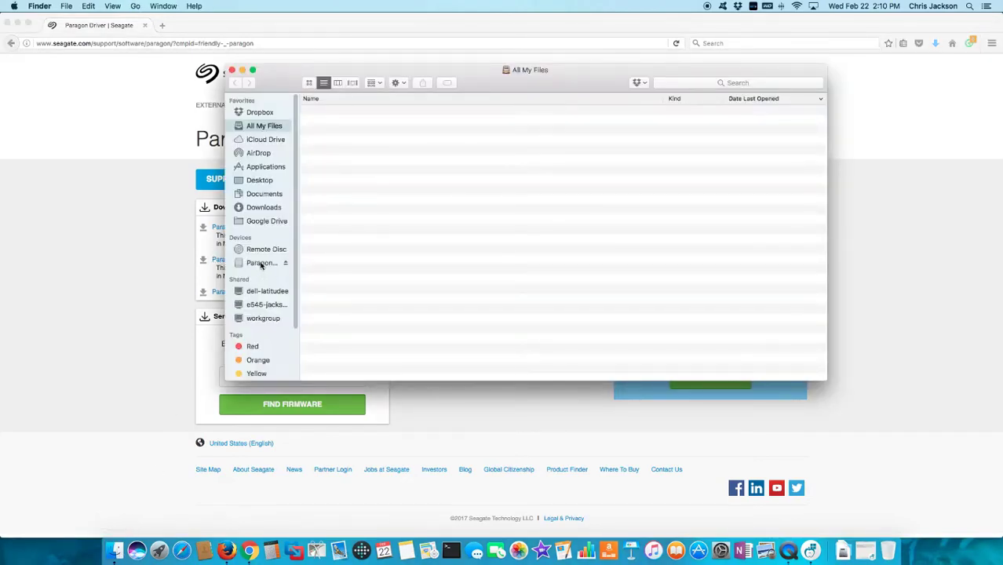
left_click(260, 264)
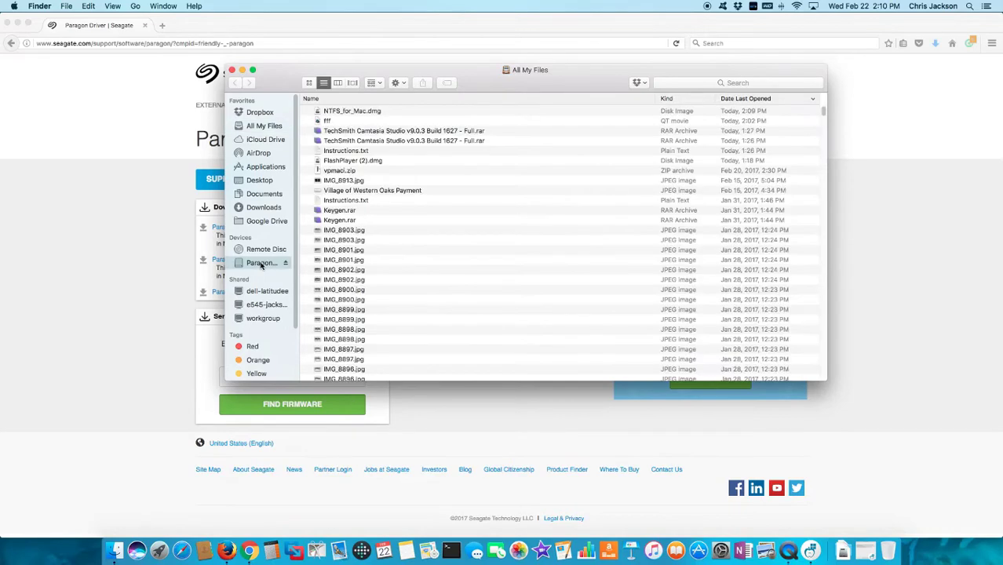
left_click(261, 264)
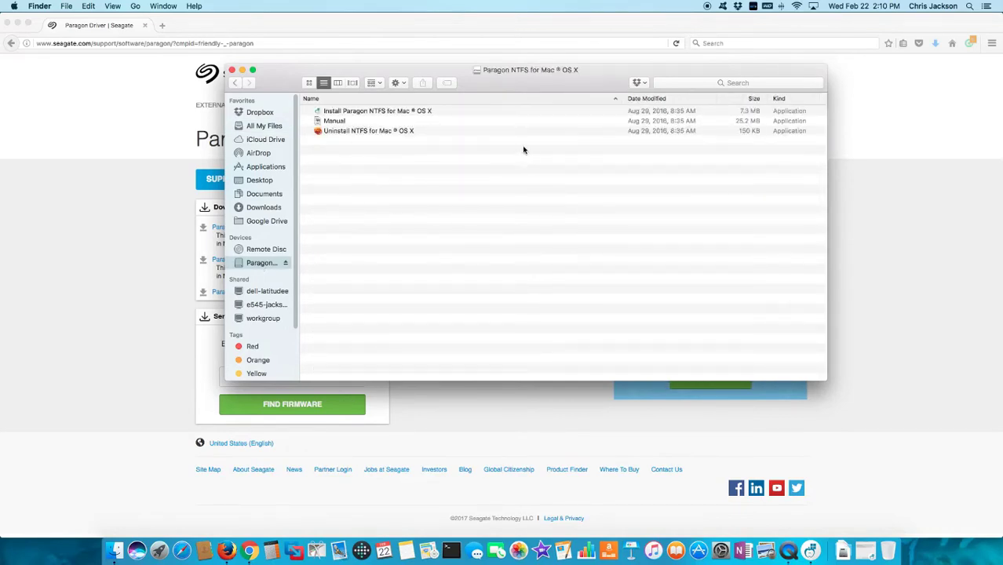
mouse_move(270, 257)
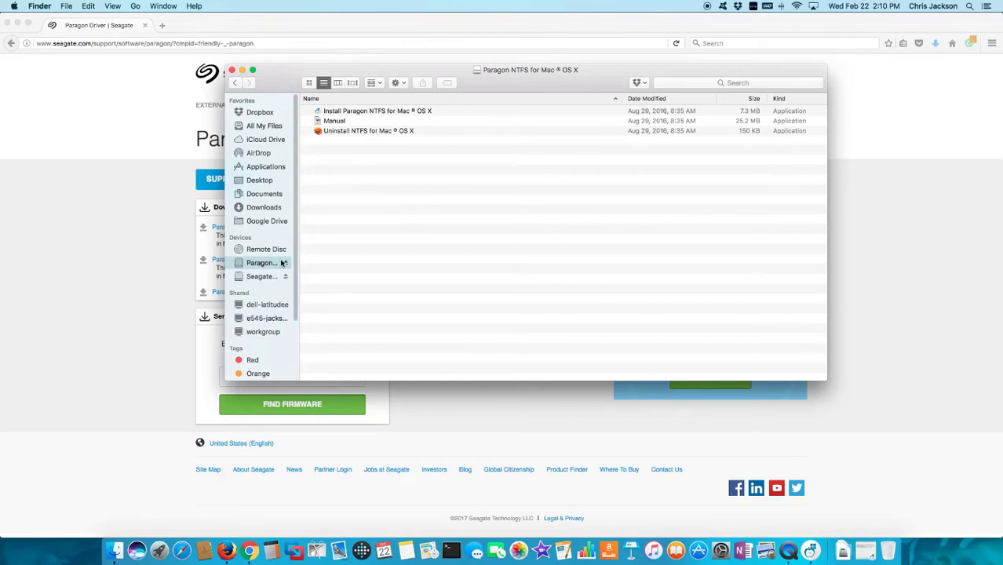
left_click(260, 276)
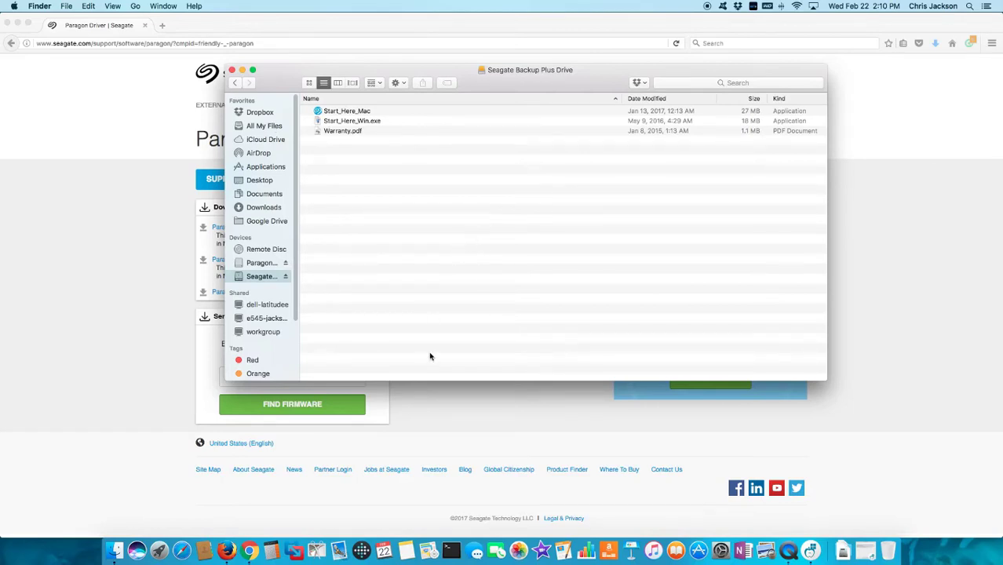
mouse_move(351, 232)
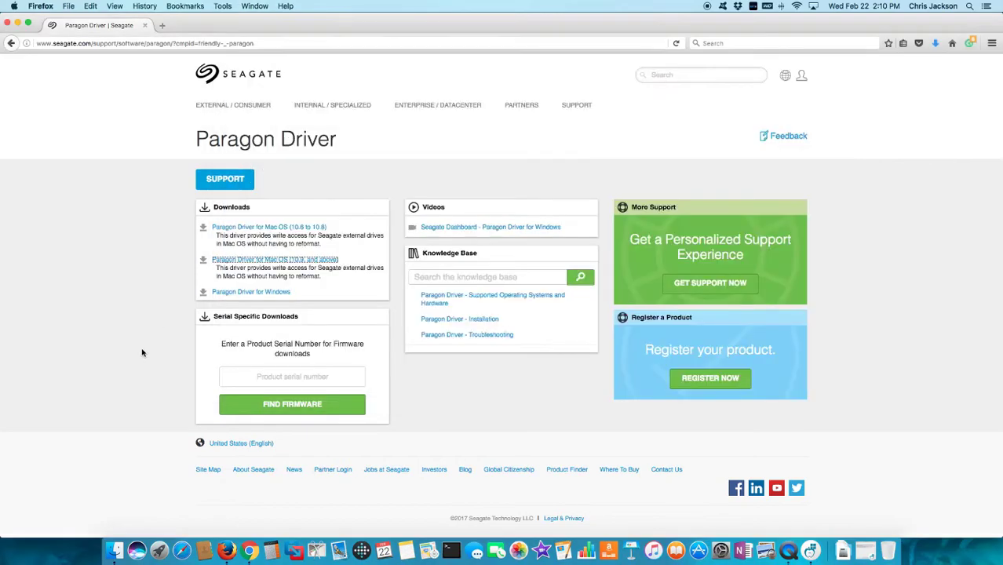
mouse_move(115, 549)
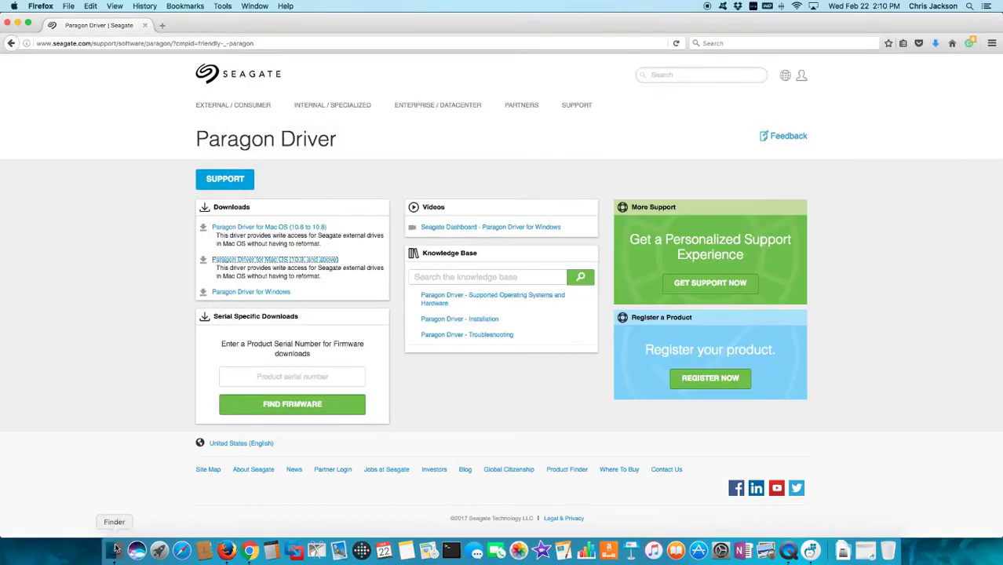
Copy the oktoberfest project from Documents > GoPro Projects onto the Seagate Backup Plus Drive
left_click(115, 549)
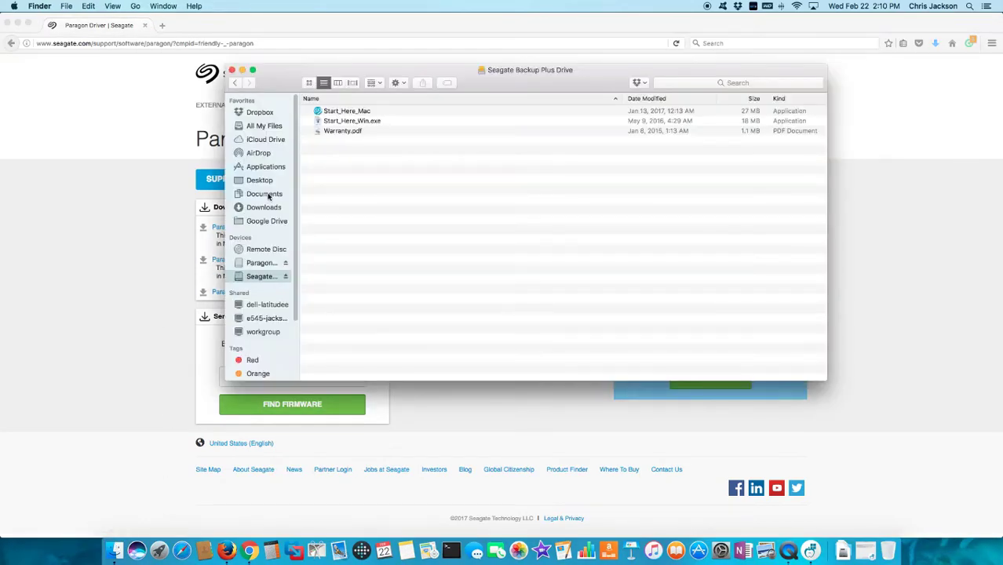
left_click(264, 194)
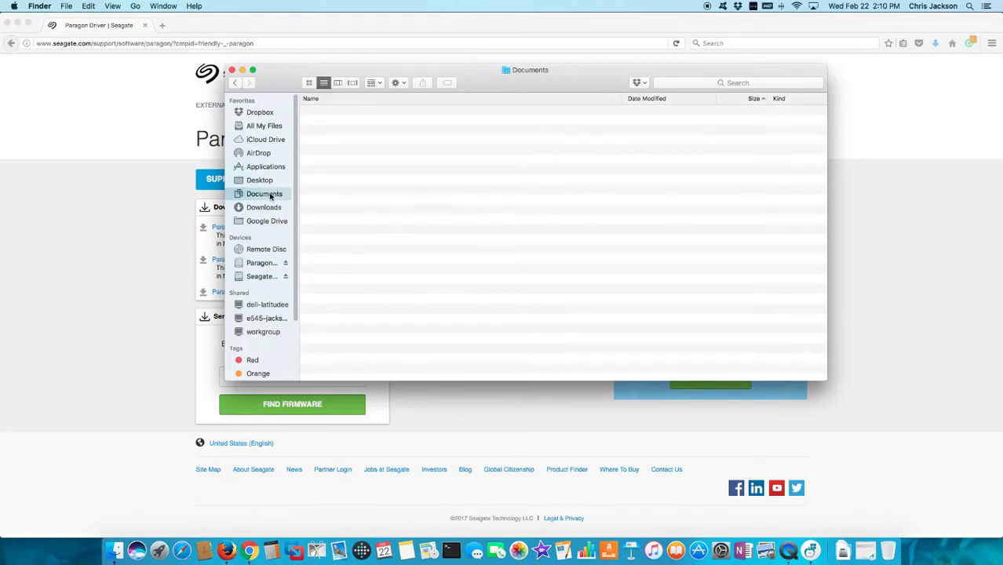
left_click(263, 194)
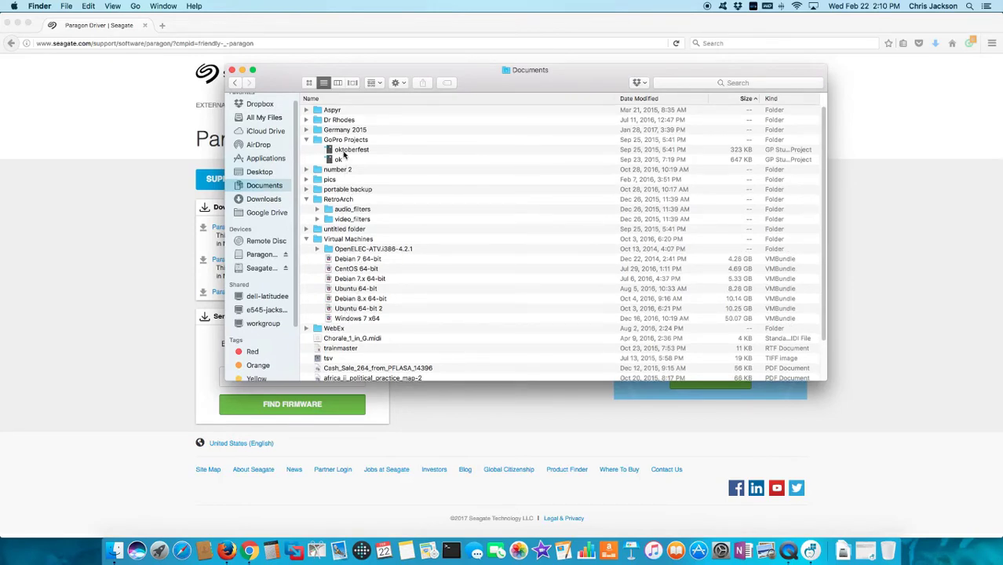
right_click(351, 149)
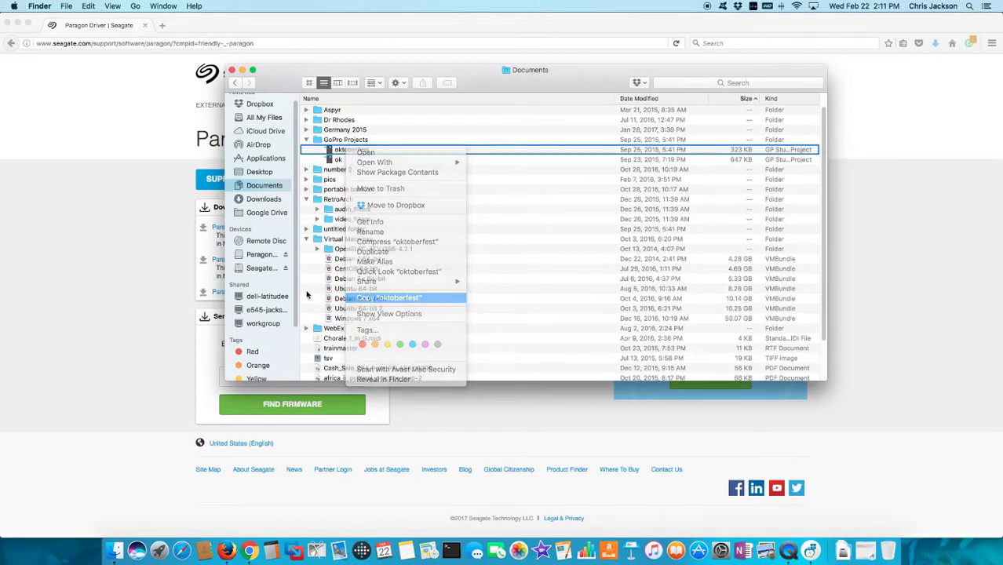
left_click(260, 266)
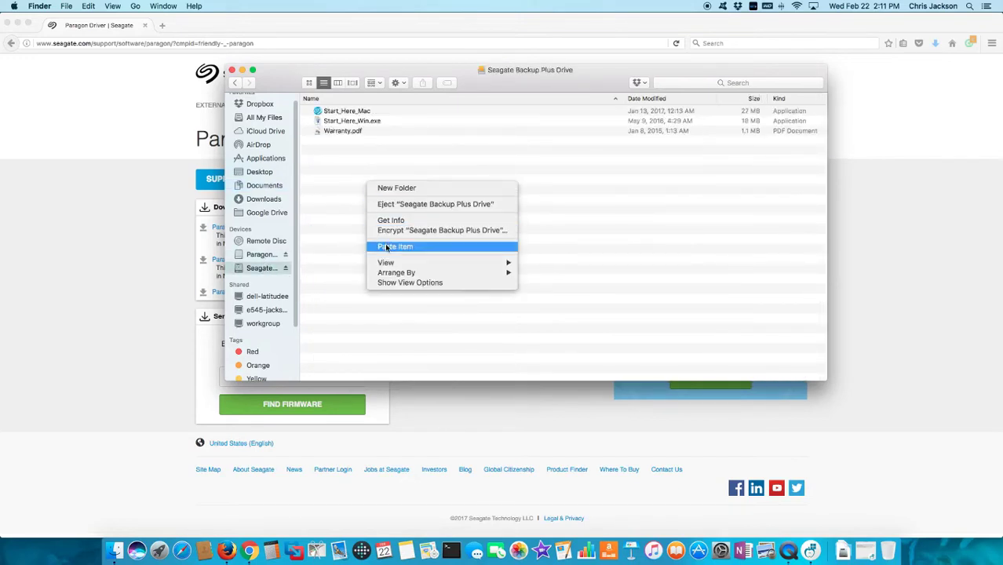
left_click(395, 246)
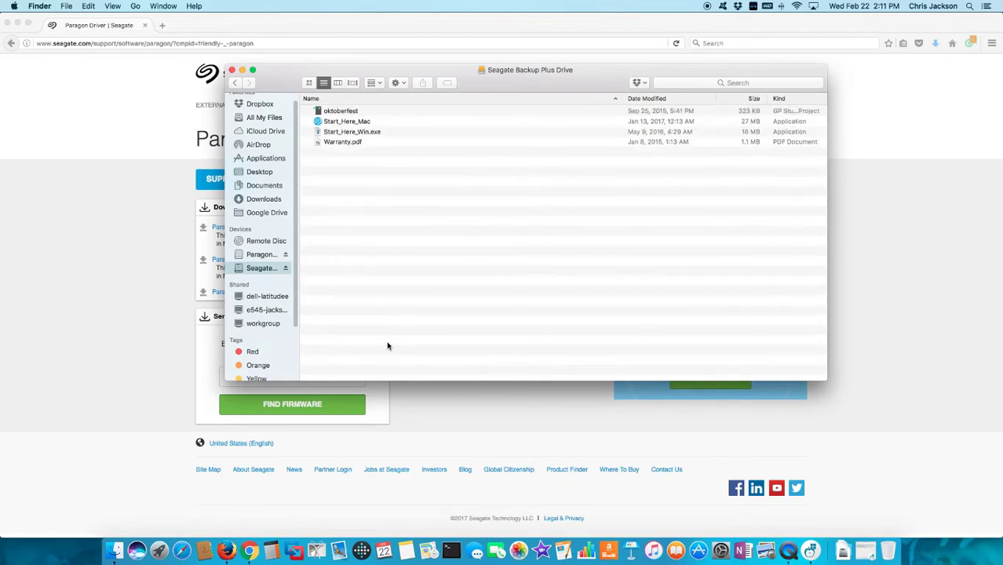
mouse_move(461, 101)
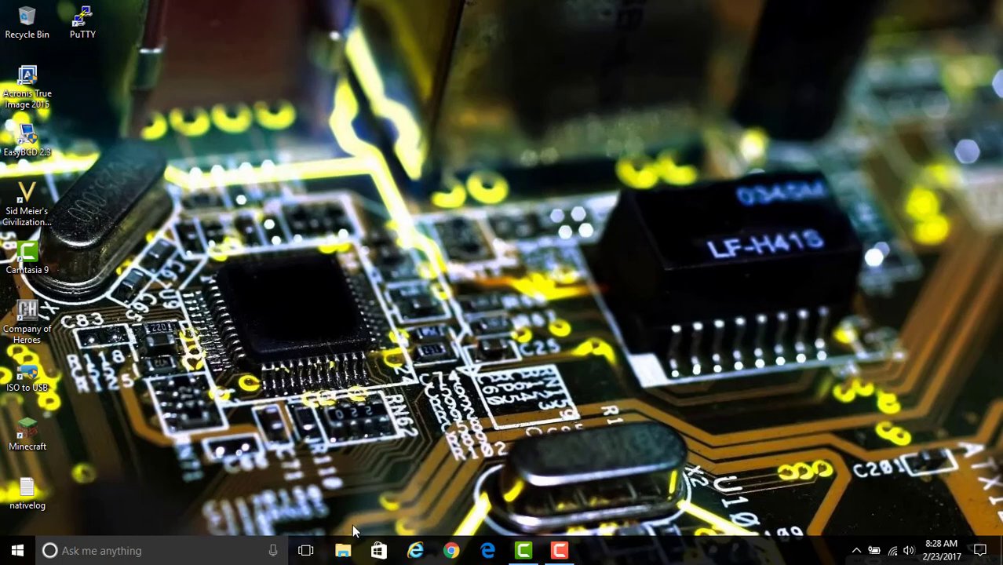
Browse Seagate Backup Plus Drive (E:) in Windows and open oktoberfest.gcs to verify its contents
left_click(342, 549)
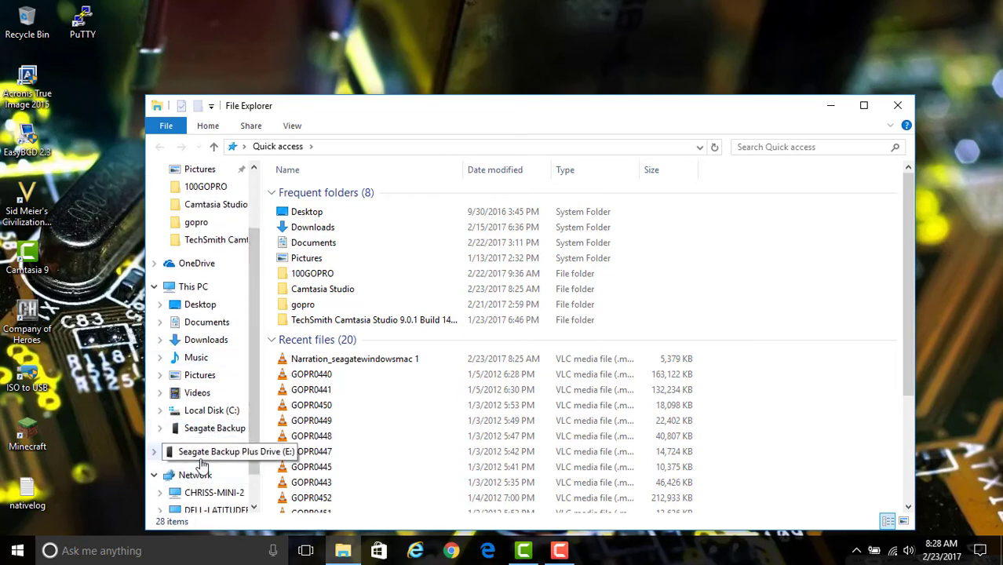
left_click(235, 452)
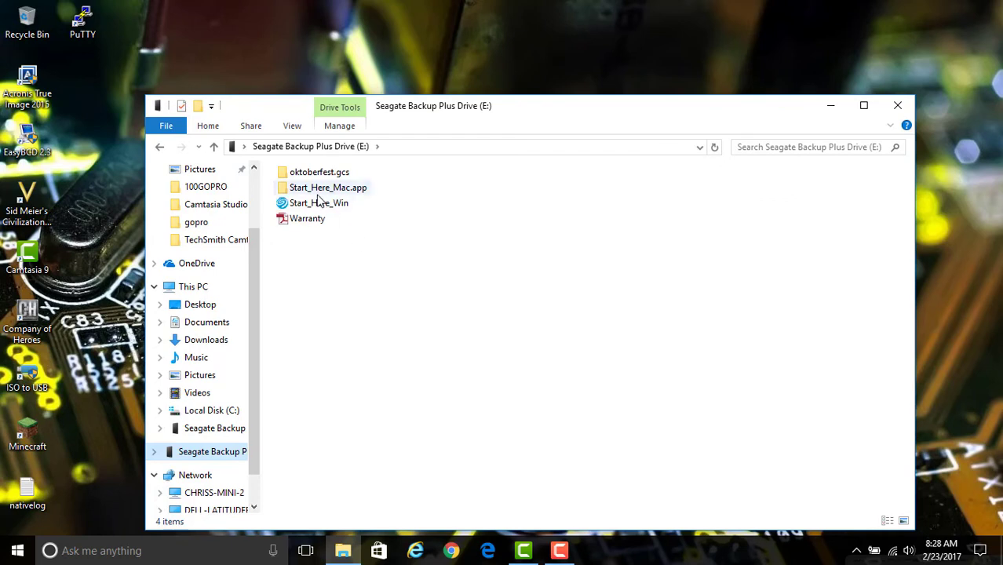
left_click(320, 171)
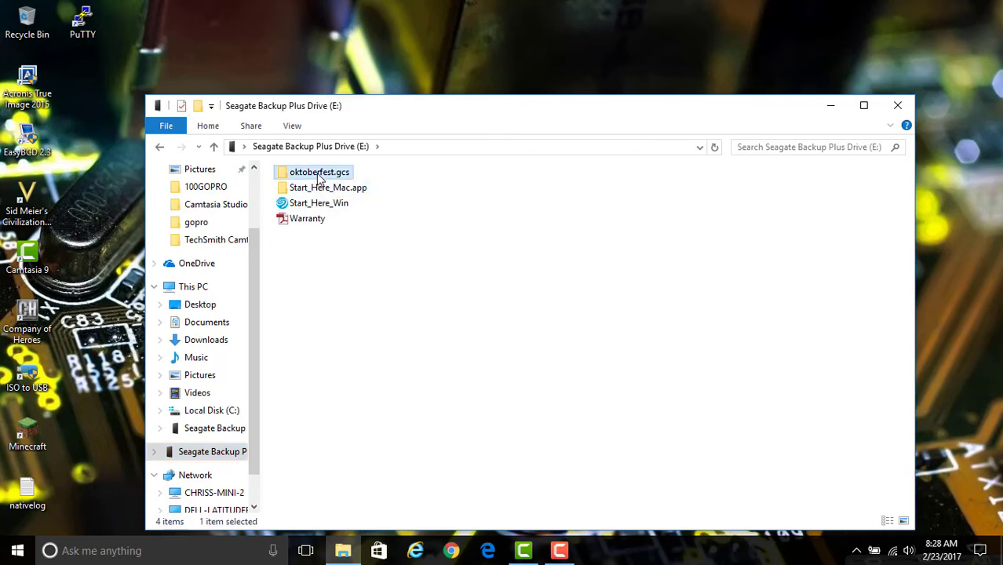
double_click(320, 172)
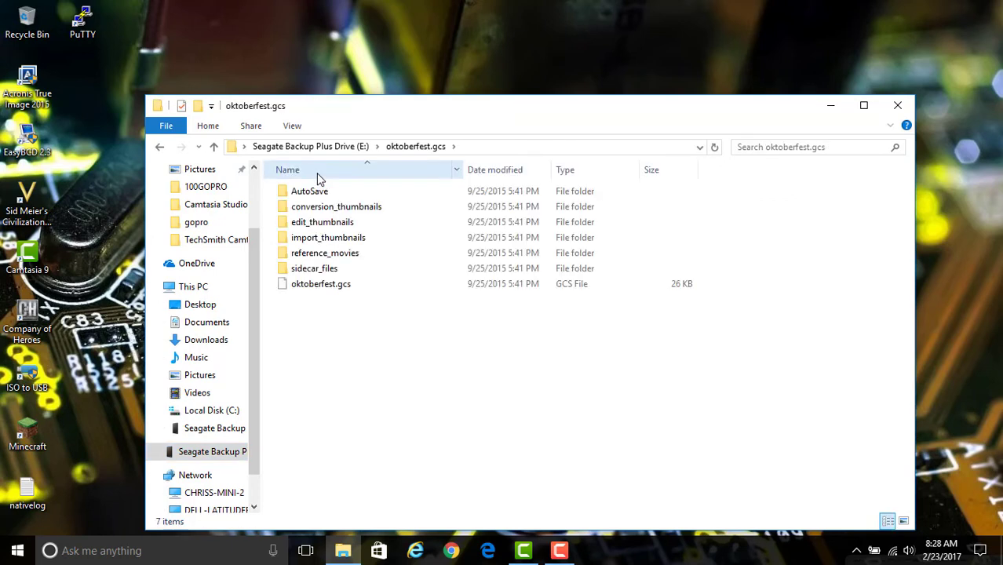